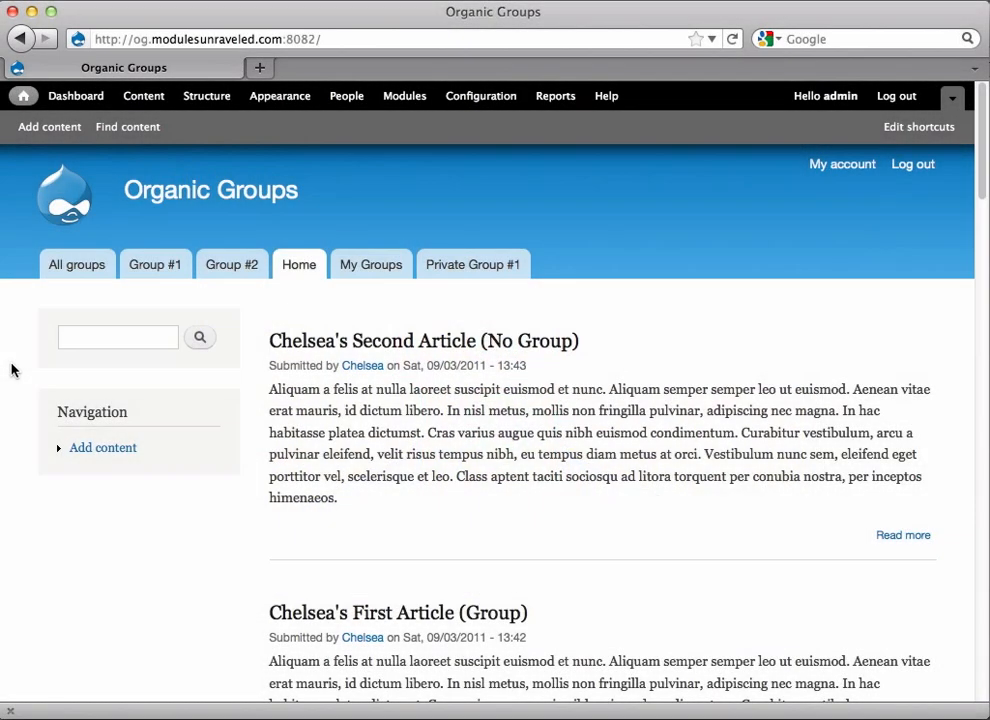
mouse_move(35, 359)
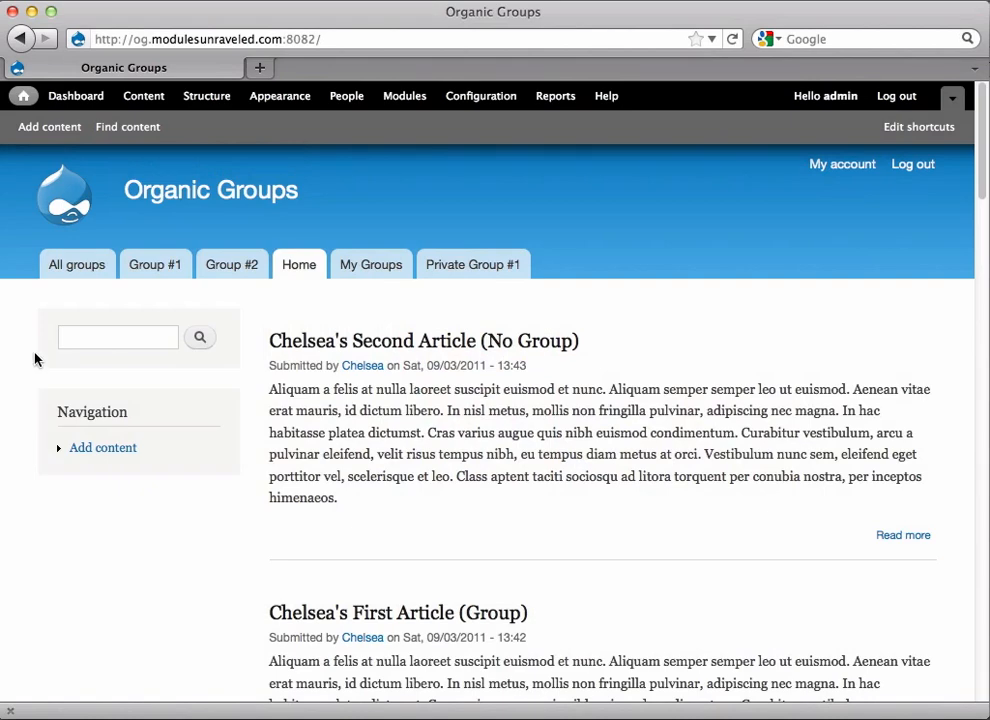
Navigate from Configuration to the Organic groups global roles page under Organic Groups
left_click(481, 95)
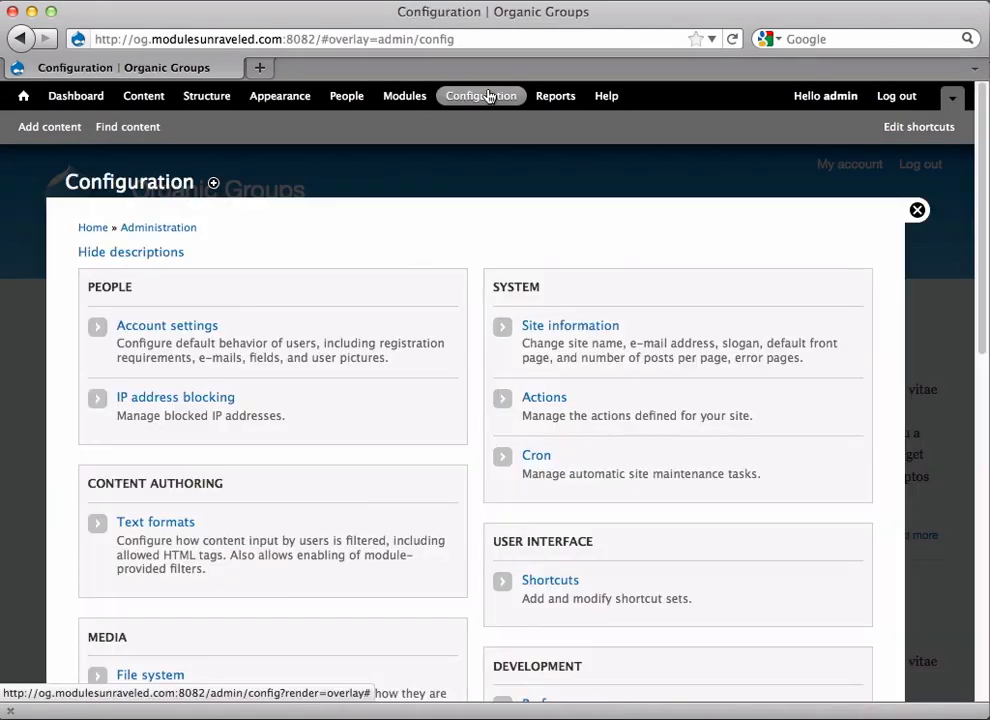
scroll("down", 3)
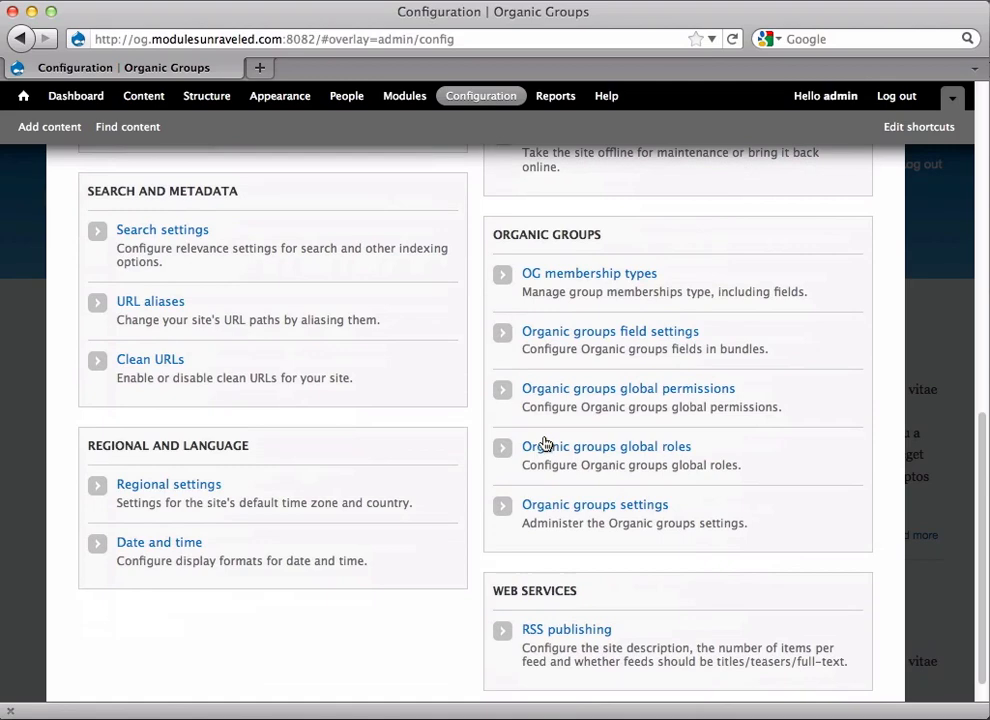
left_click(606, 446)
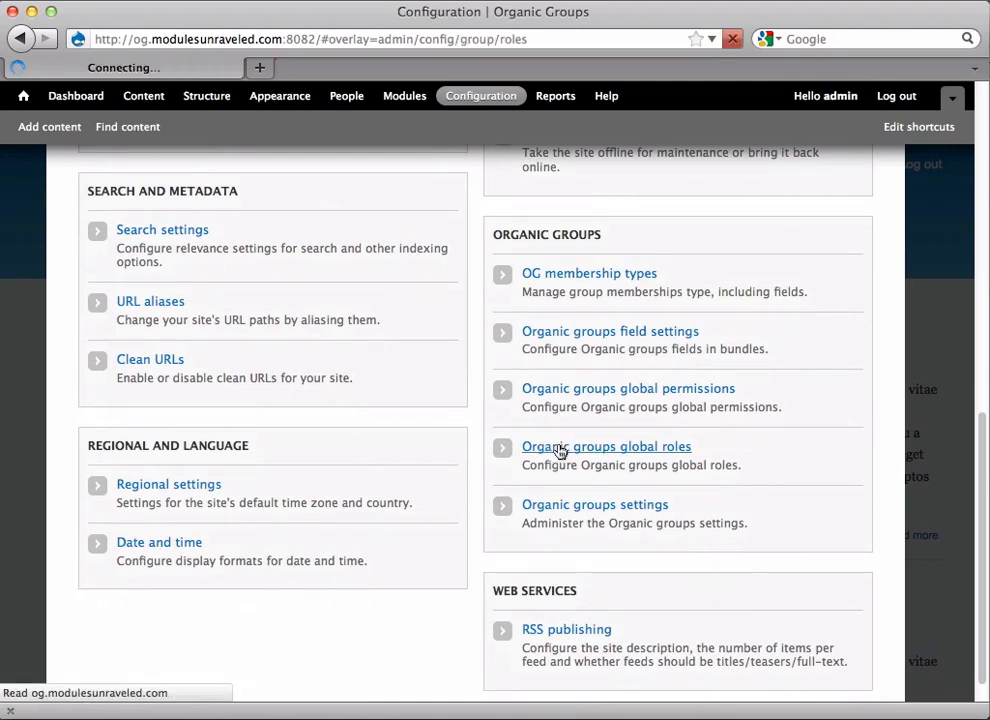
left_click(606, 446)
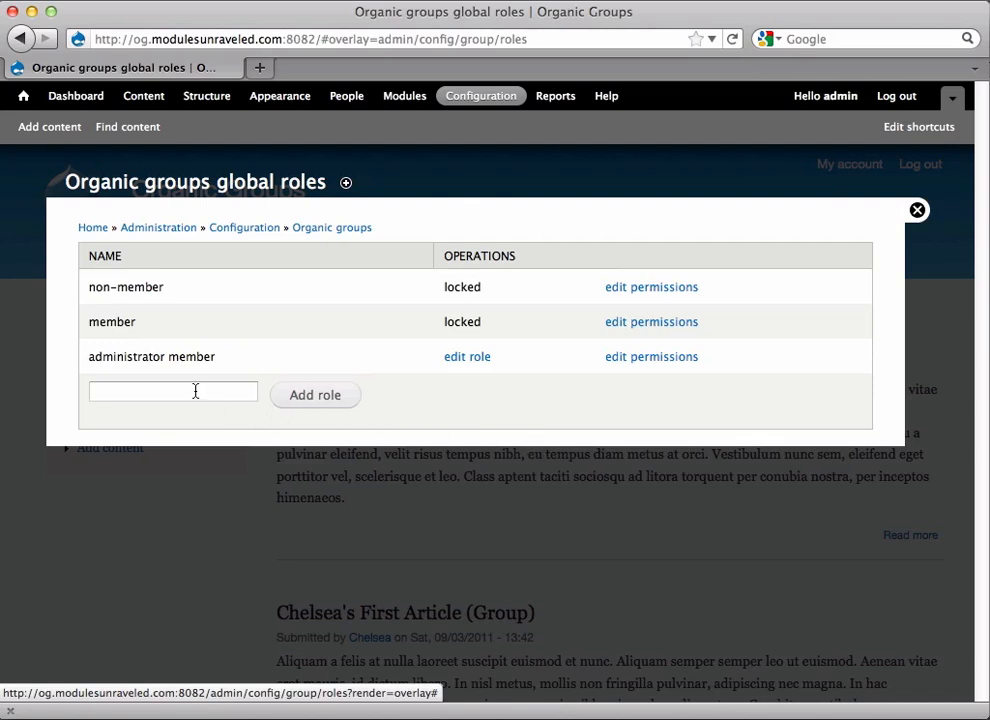
Add the global roles 'Content Creator' and 'Content Moderator'
left_click(172, 391)
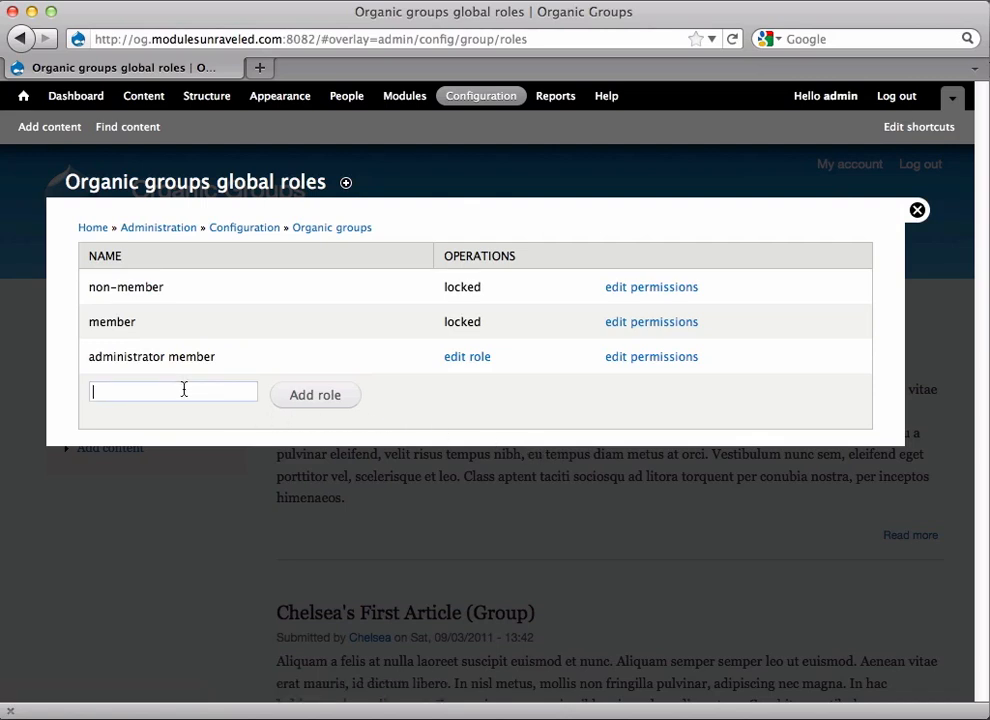
type("Content")
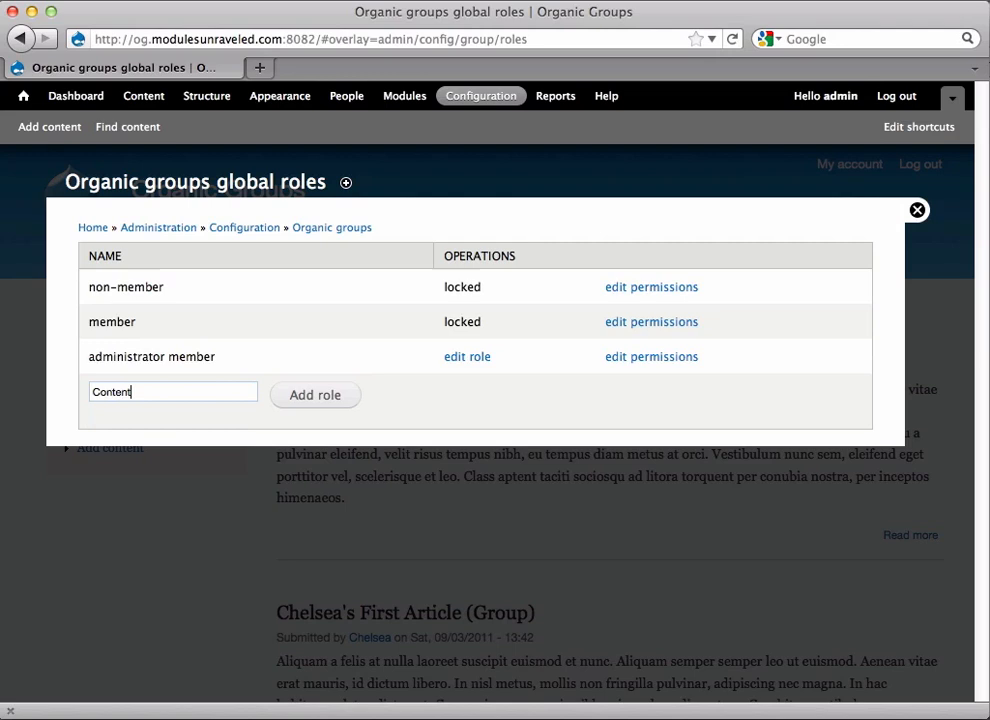
type("Creator")
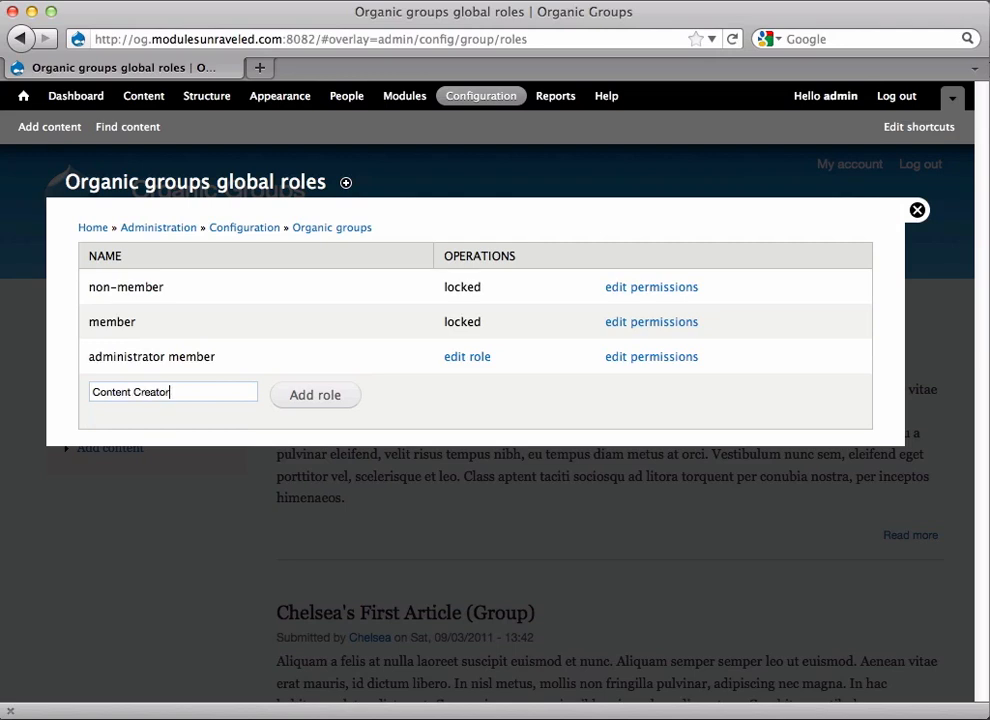
left_click(315, 394)
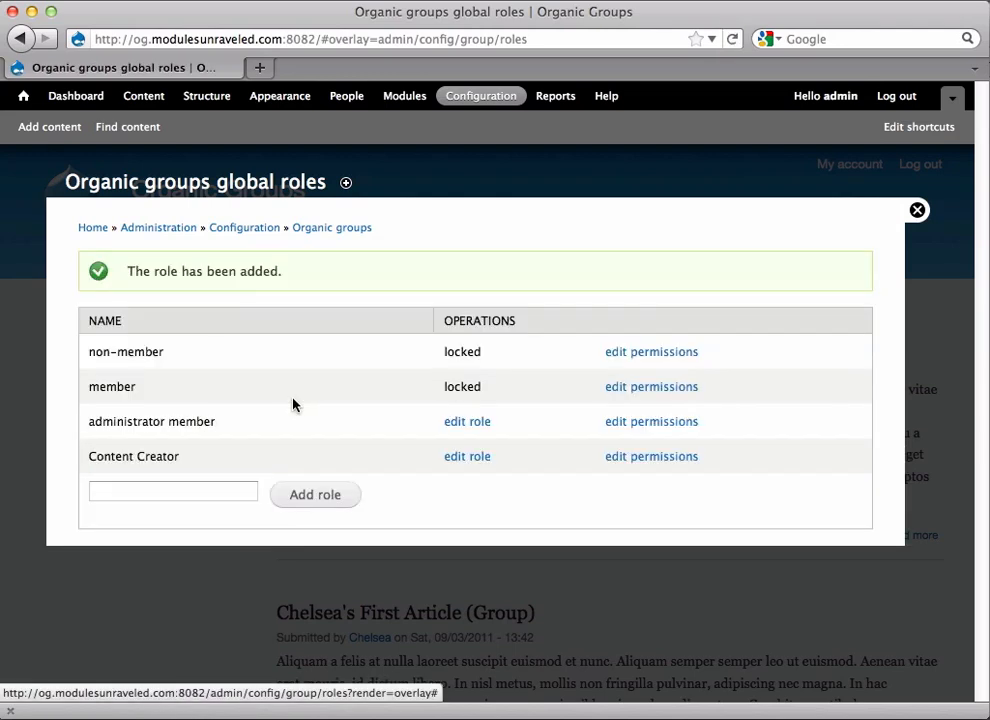
type("Content Moderat")
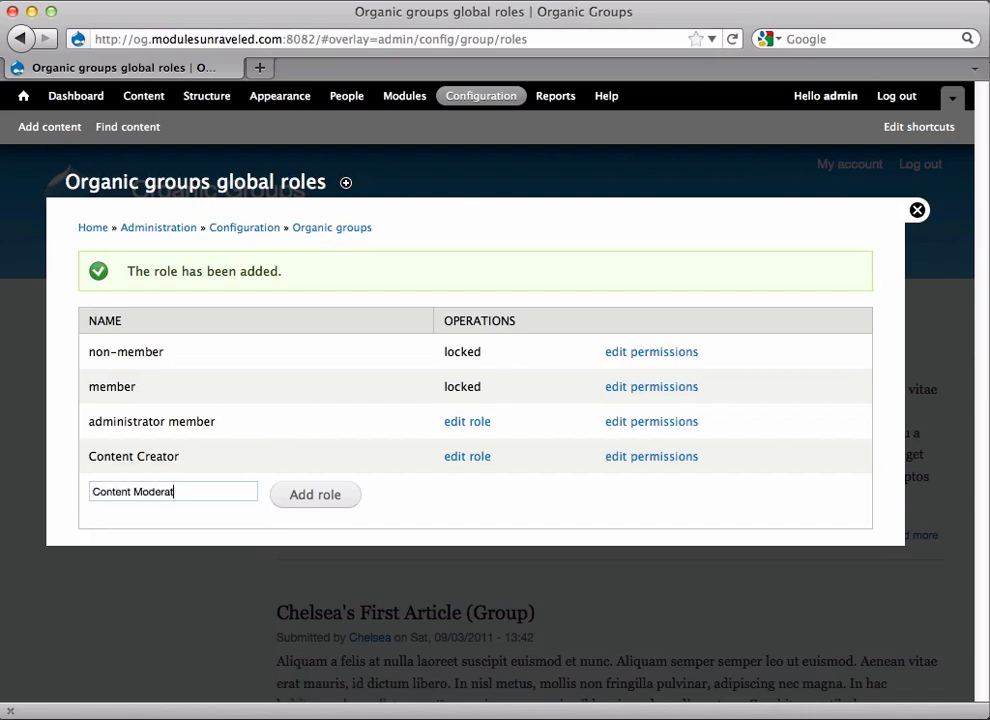
left_click(315, 494)
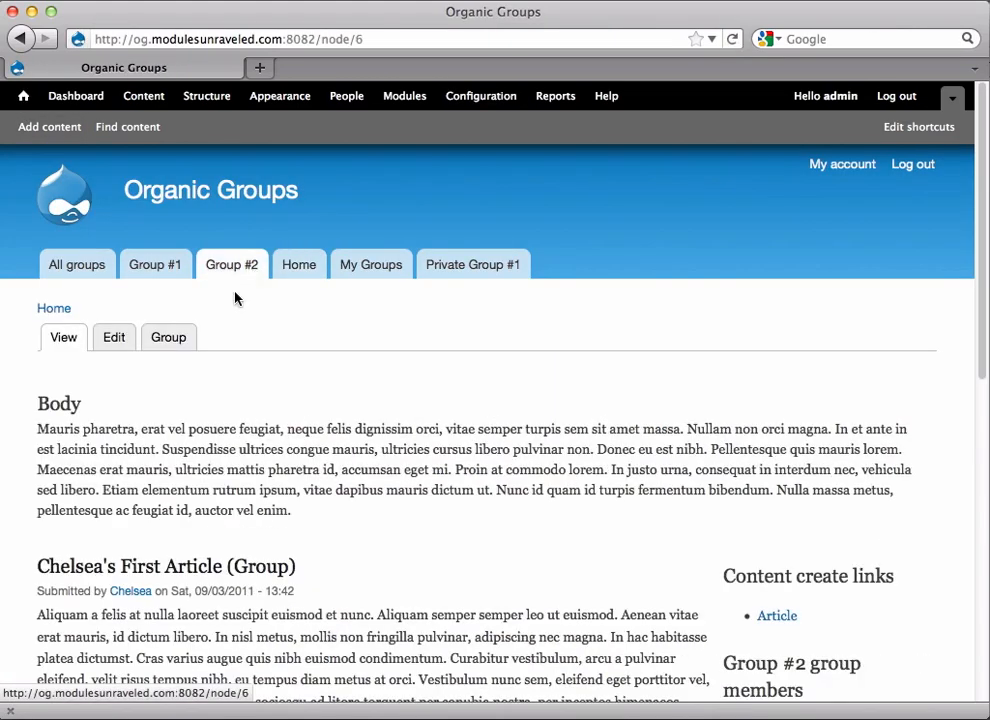
View Group #2's read-only roles list showing Content Creator and Content Moderator
left_click(168, 337)
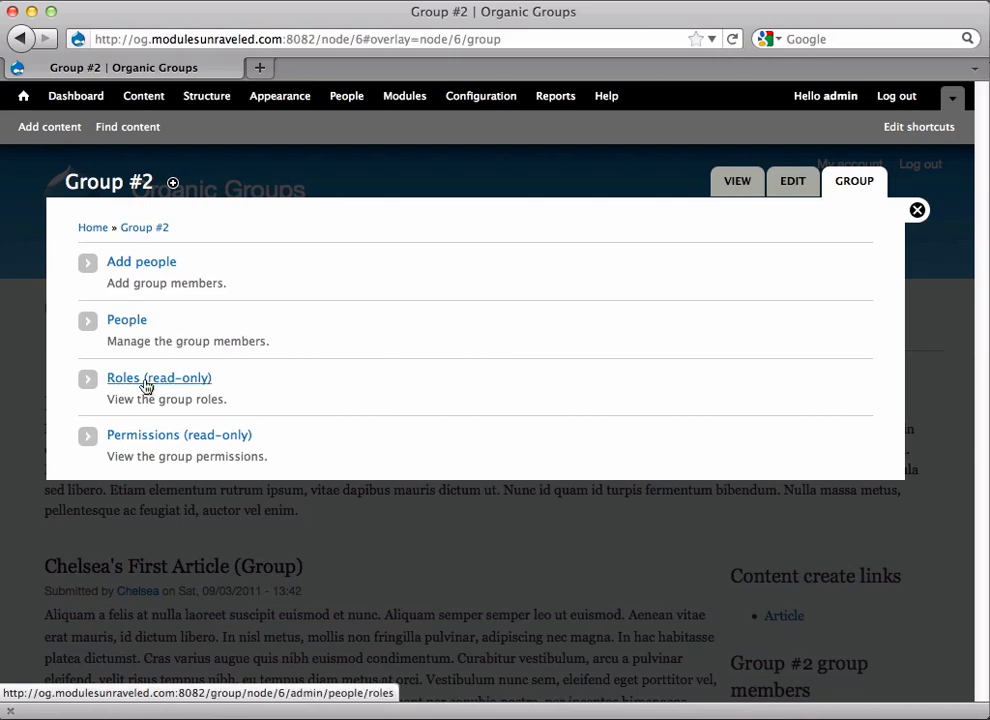
left_click(159, 377)
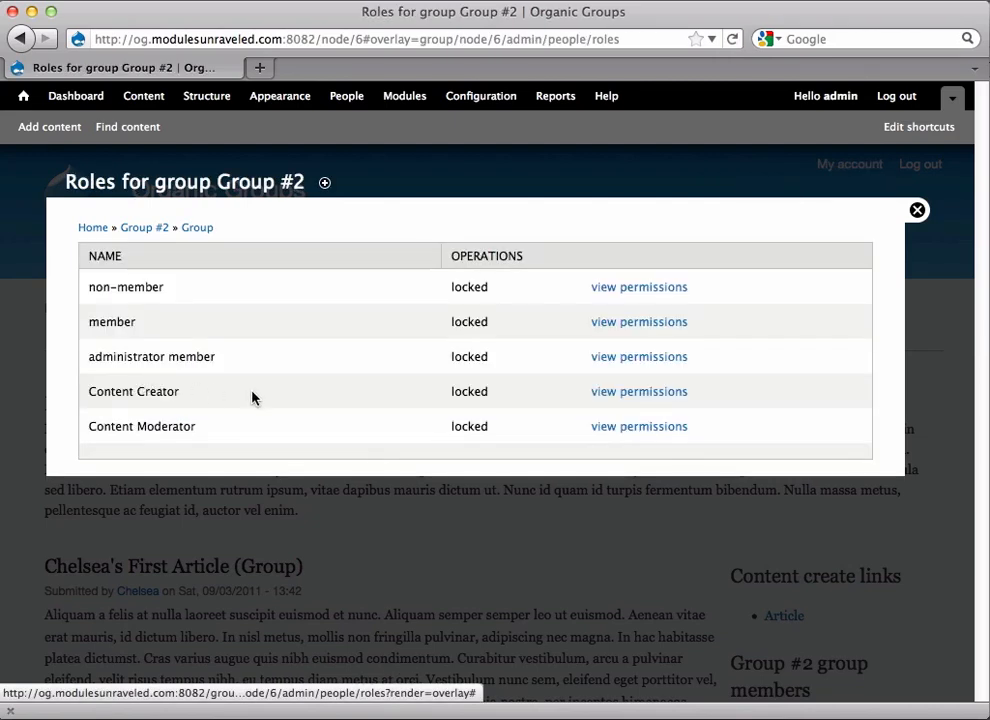